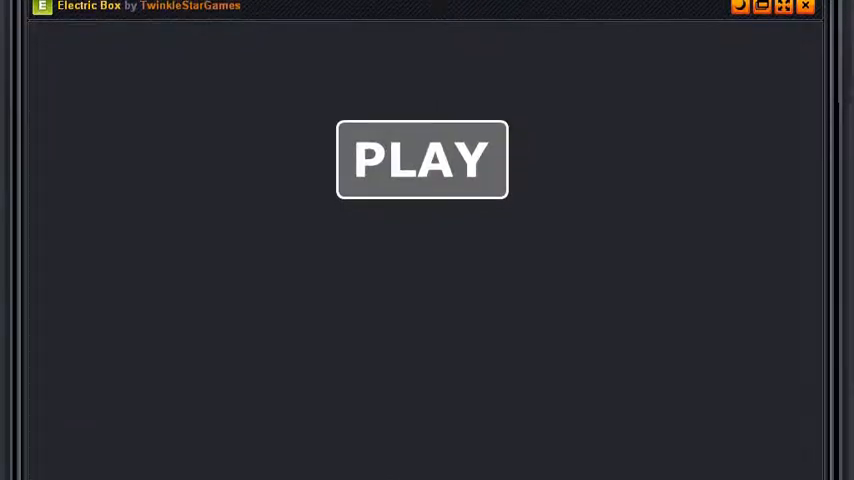
mouse_move(800, 190)
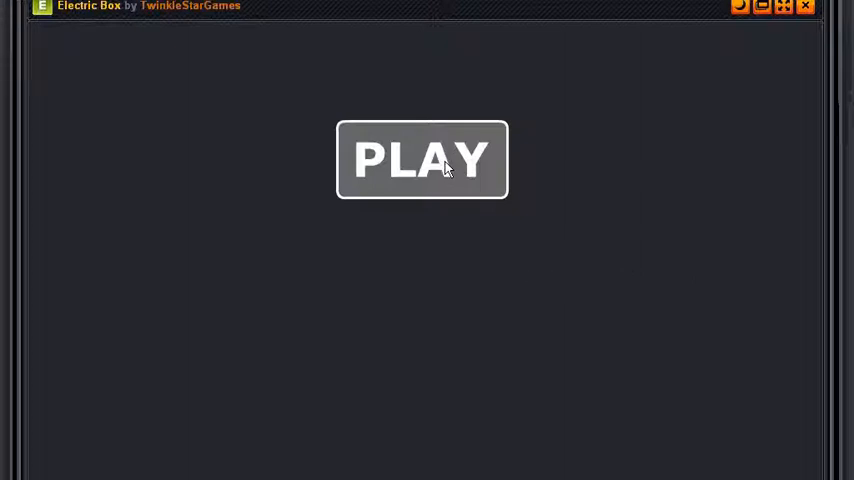
Step: Start Electric Box from the play prompt to reach the Candystand intro page
click(421, 160)
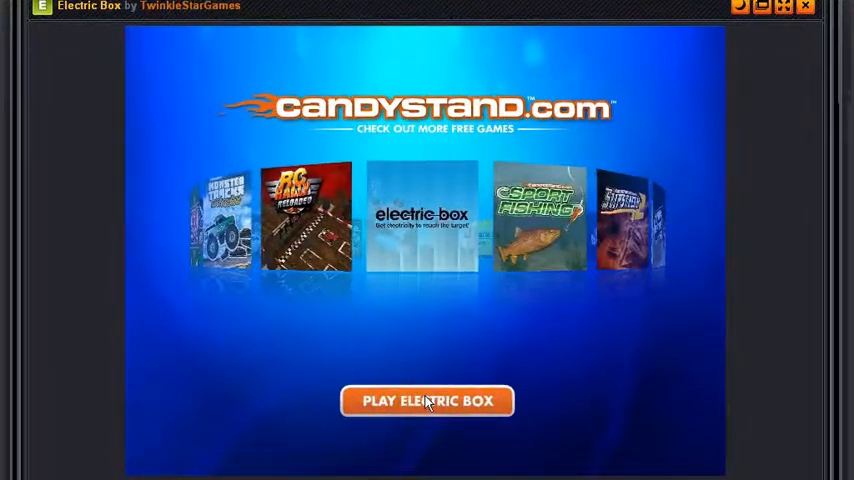
Step: Launch Electric Box from the promo screen and view the credits
click(427, 401)
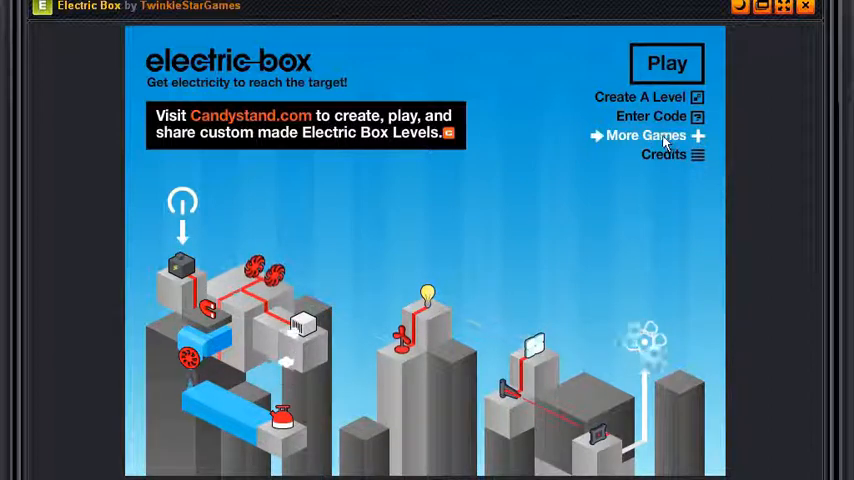
click(663, 154)
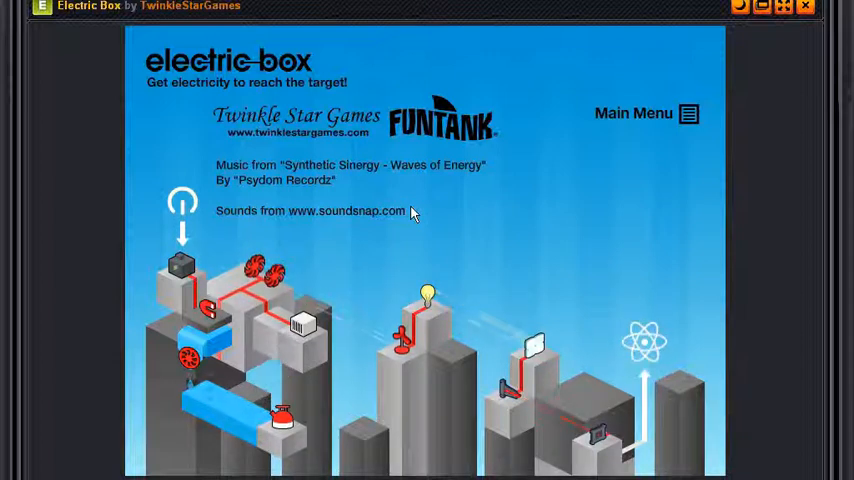
mouse_move(633, 113)
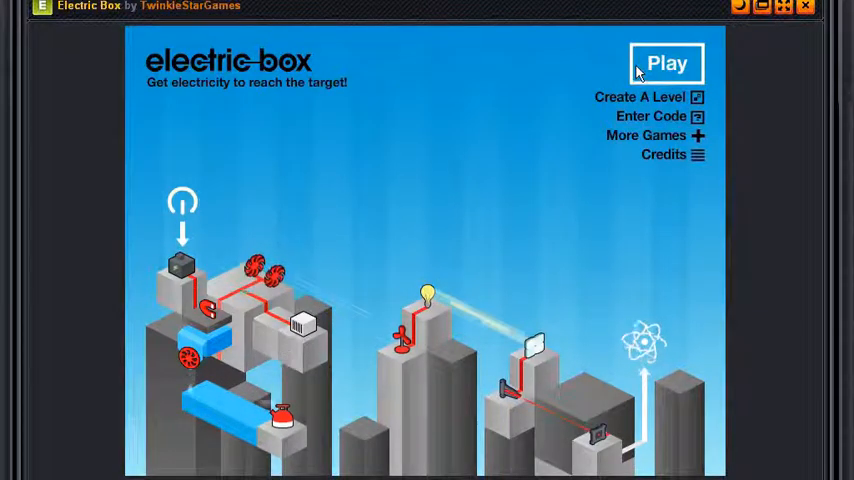
Step: Select level 01 from the level selector to load the tutorial
click(666, 63)
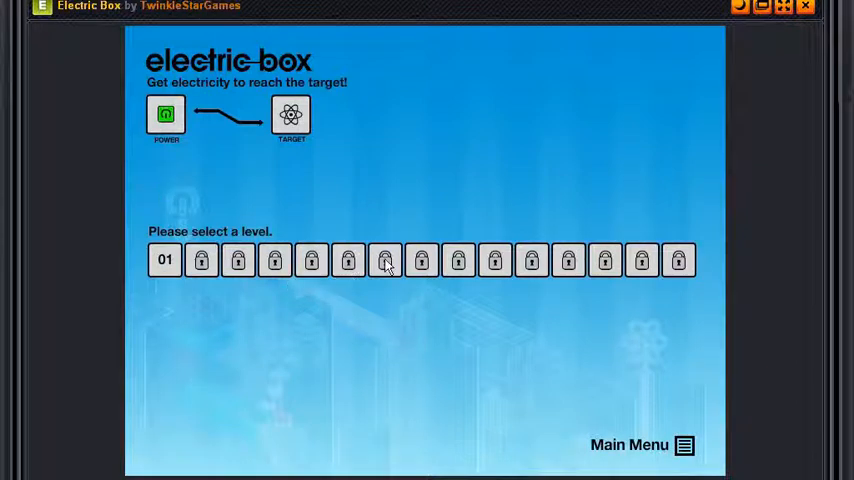
mouse_move(370, 285)
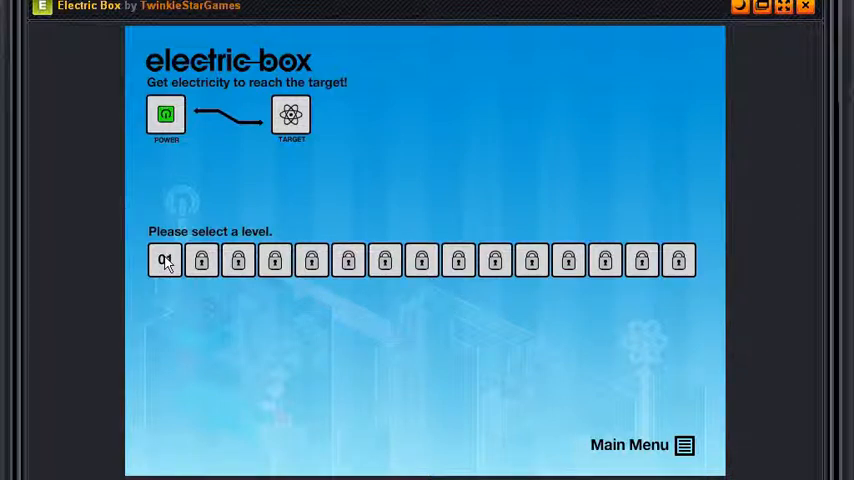
click(165, 260)
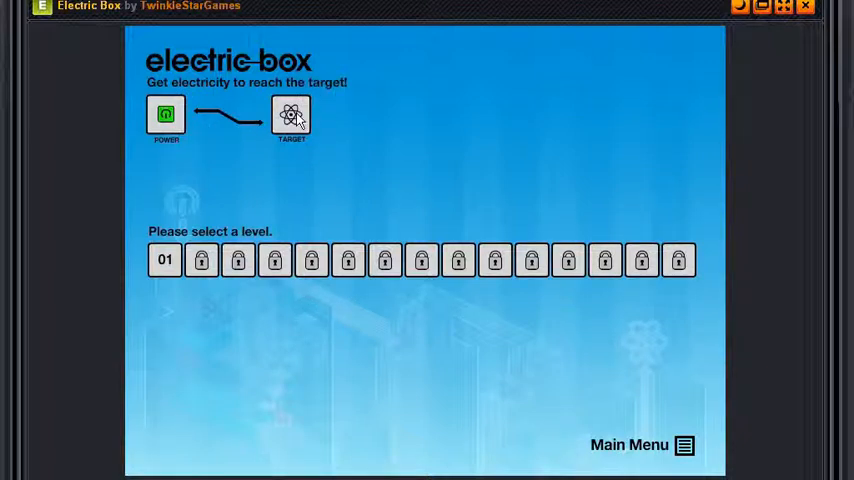
mouse_move(302, 137)
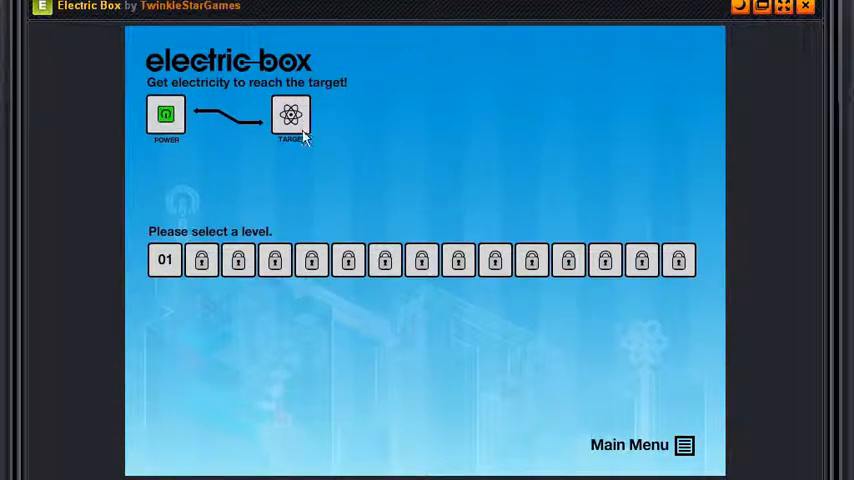
click(164, 260)
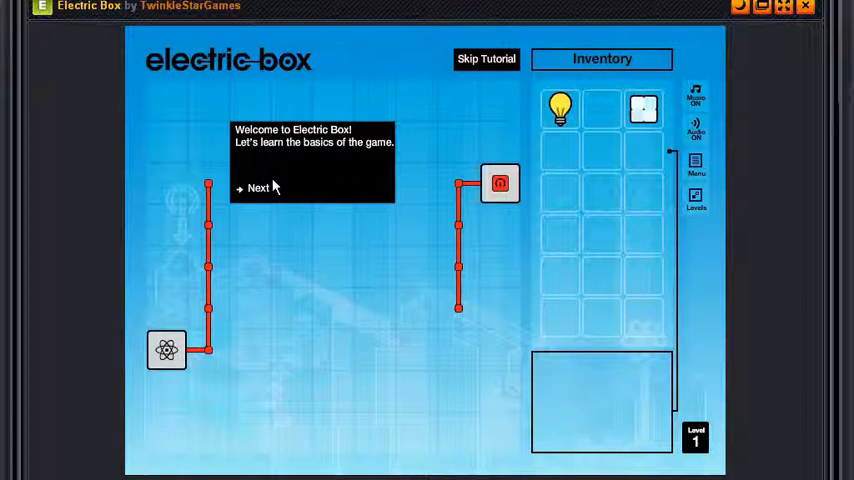
Step: Advance the tutorial through the target and power supply explanations to the inventory
click(258, 188)
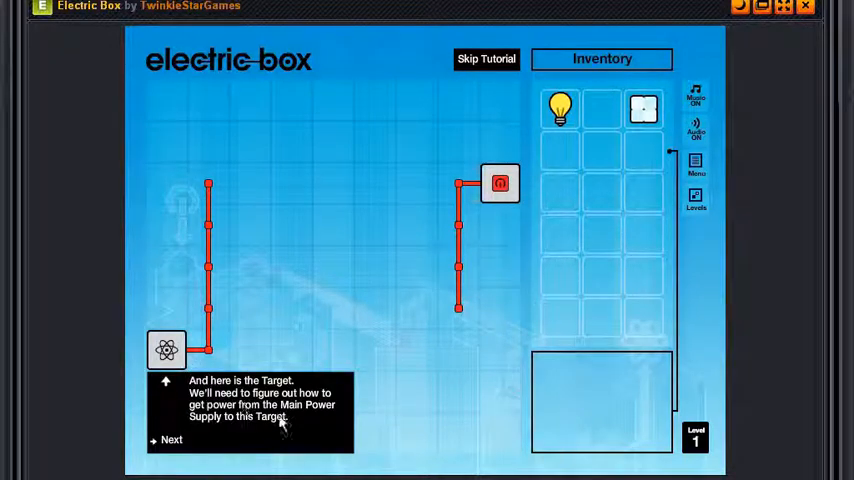
mouse_move(307, 430)
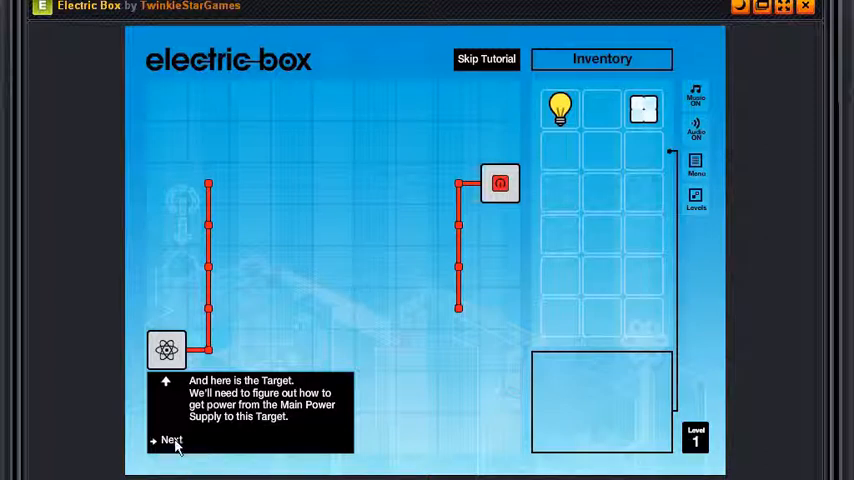
click(171, 440)
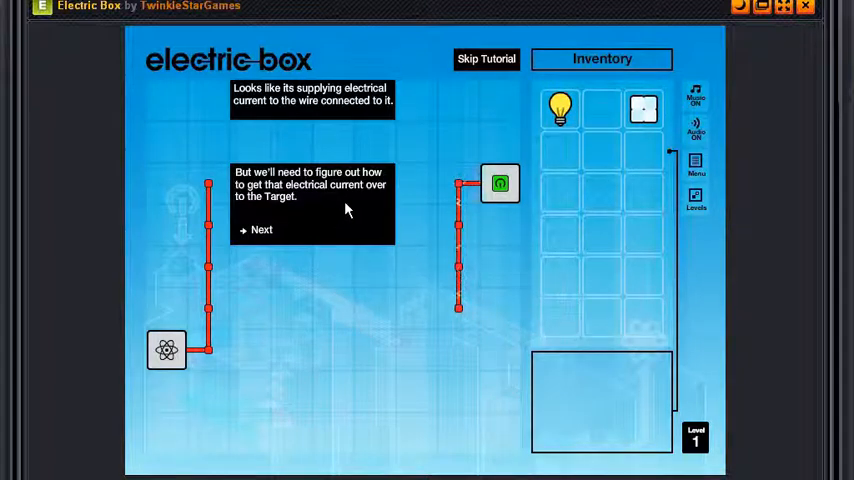
mouse_move(286, 226)
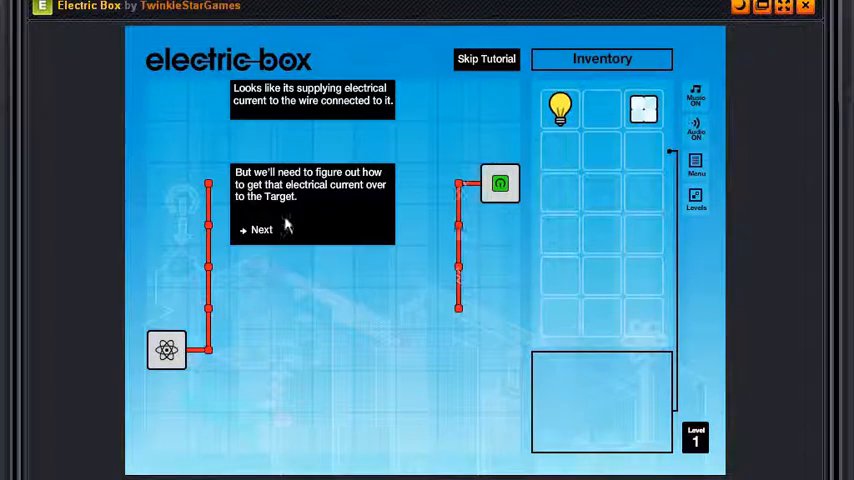
click(261, 229)
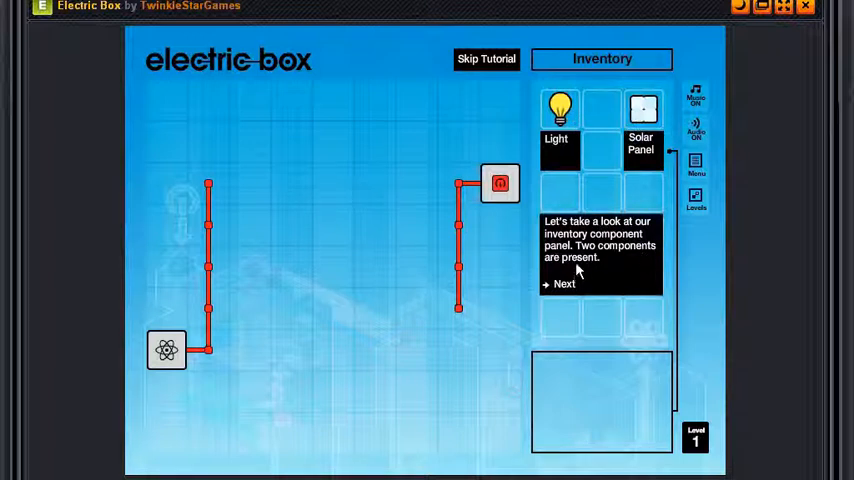
mouse_move(595, 273)
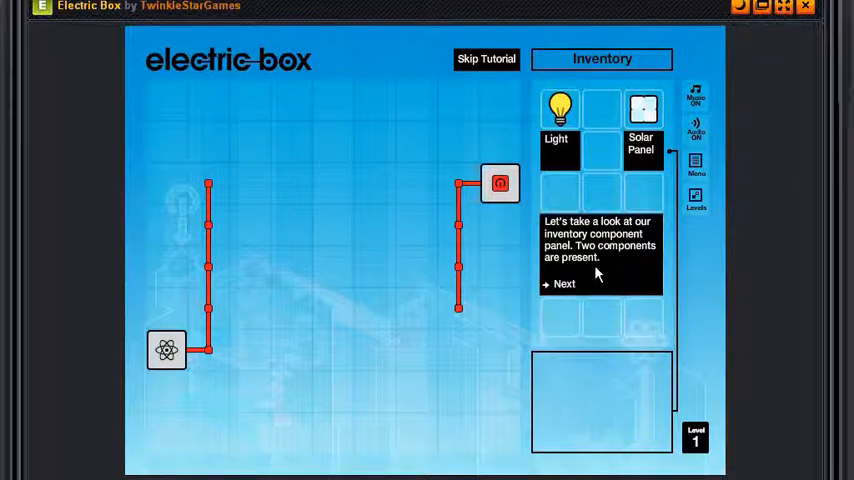
Step: Place the Light midway on the power supply wire and switch power on
click(562, 283)
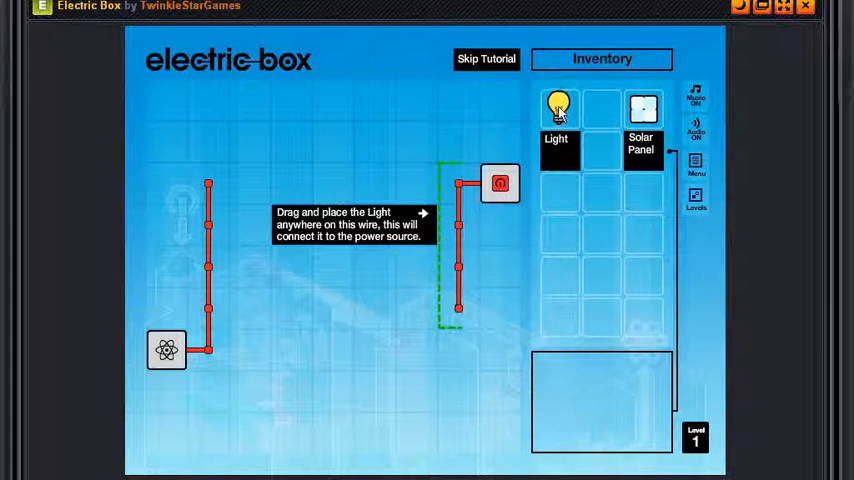
drag(559, 108, 459, 278)
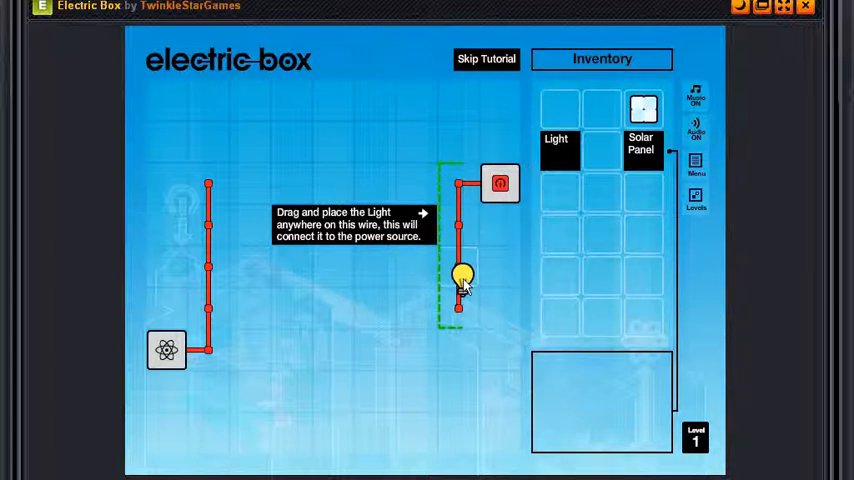
drag(462, 278, 456, 205)
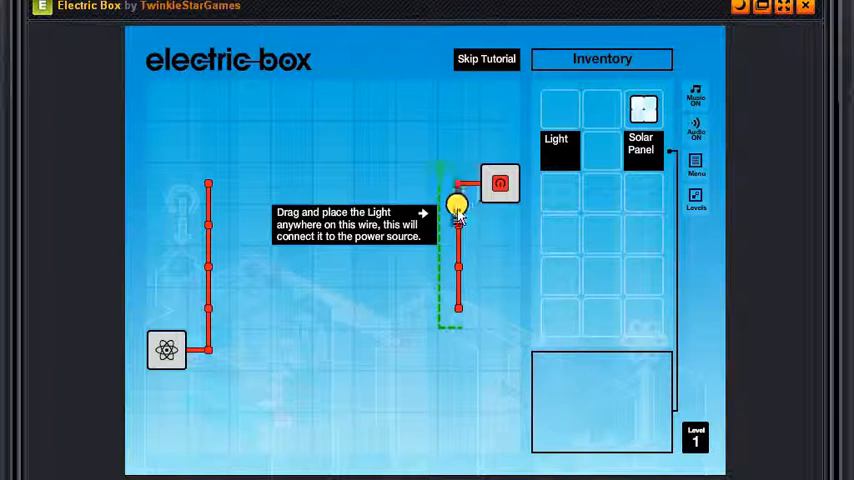
drag(560, 150, 458, 262)
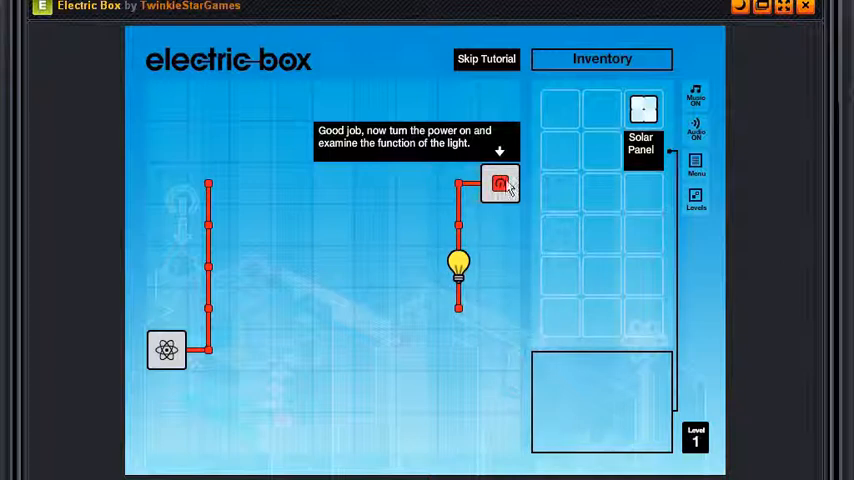
click(500, 183)
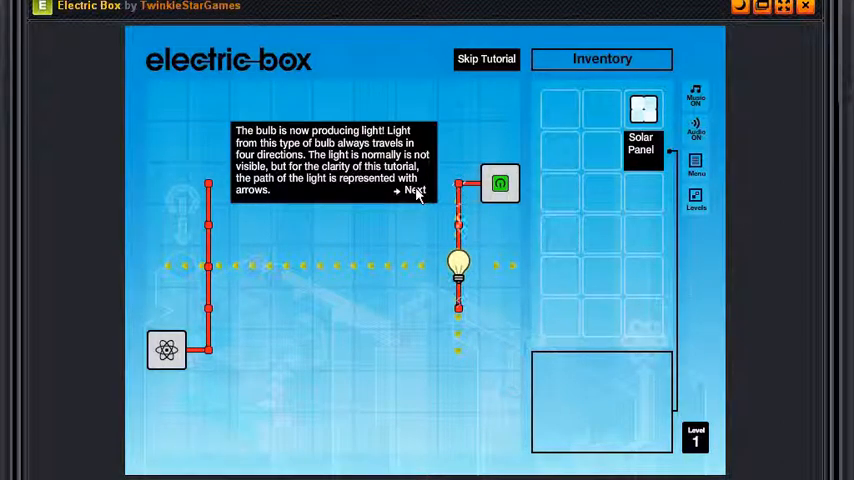
Step: Put the Solar Panel on the target's vertical wire, lower down the wire
click(412, 190)
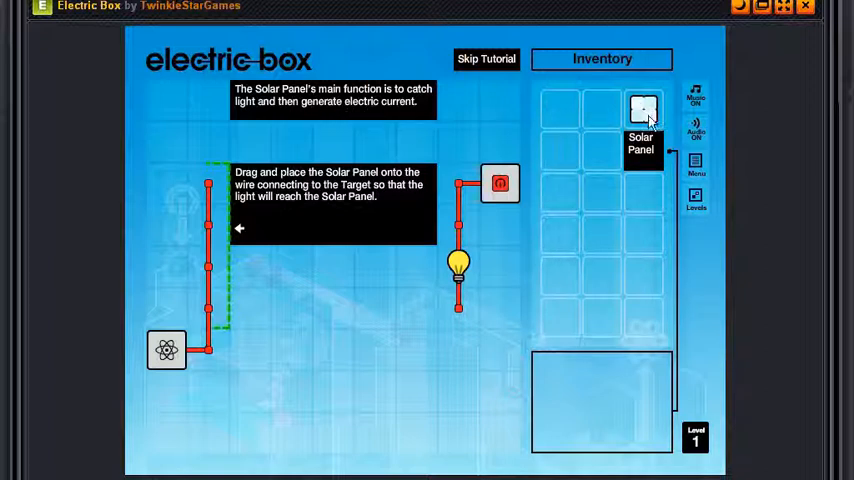
mouse_move(323, 133)
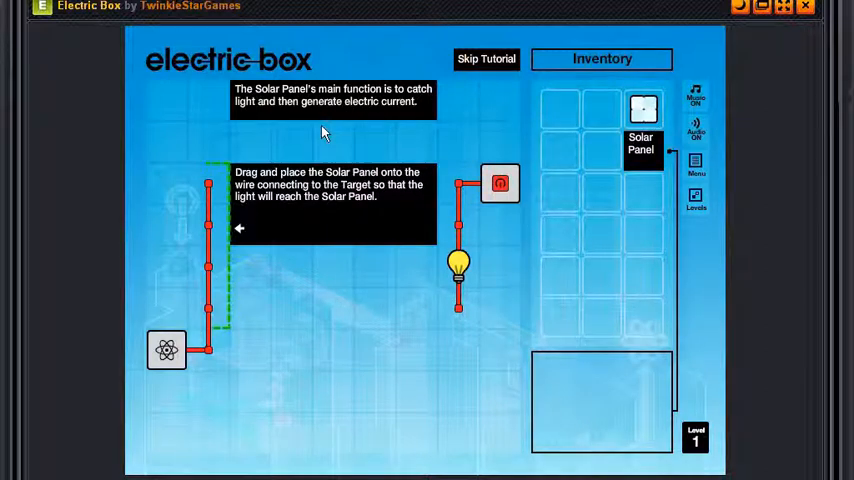
mouse_move(379, 199)
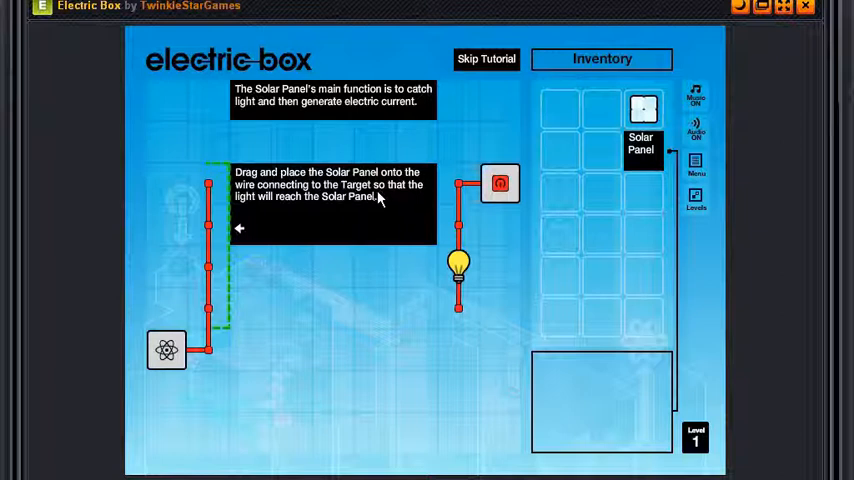
mouse_move(281, 227)
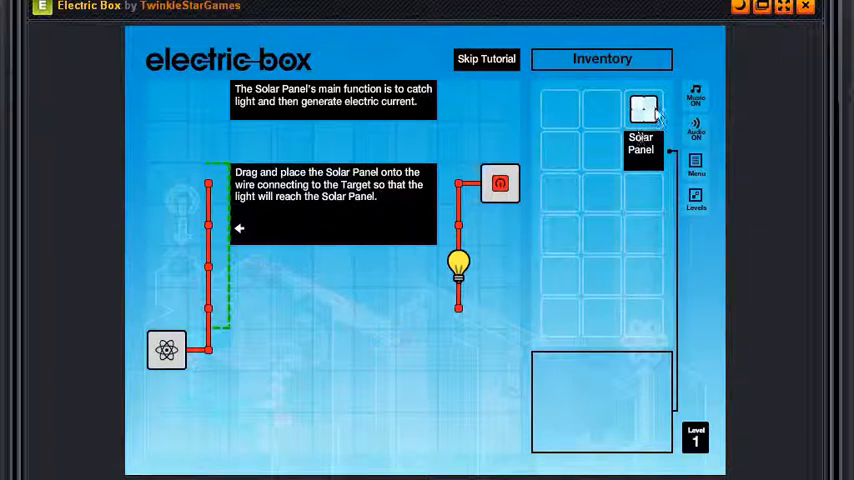
drag(644, 108, 208, 183)
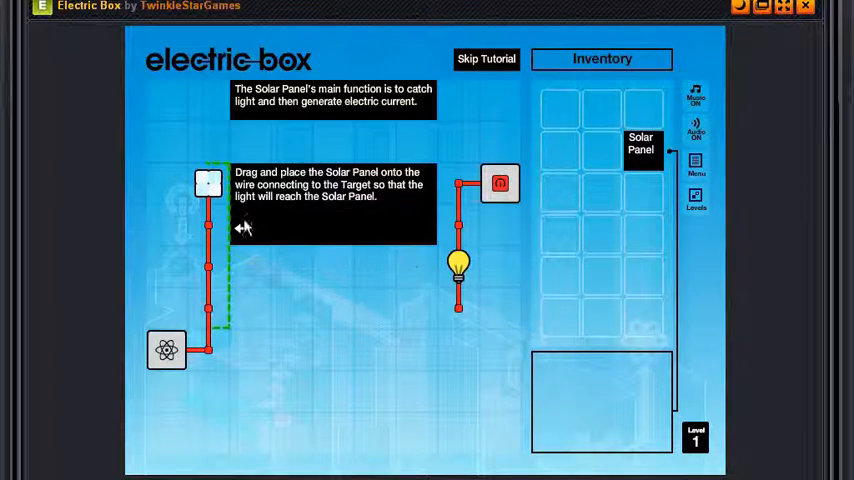
drag(208, 183, 205, 260)
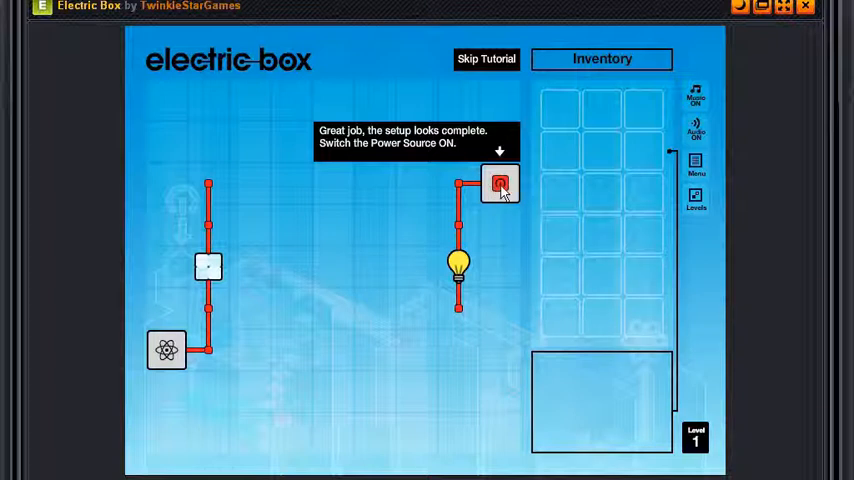
mouse_move(390, 165)
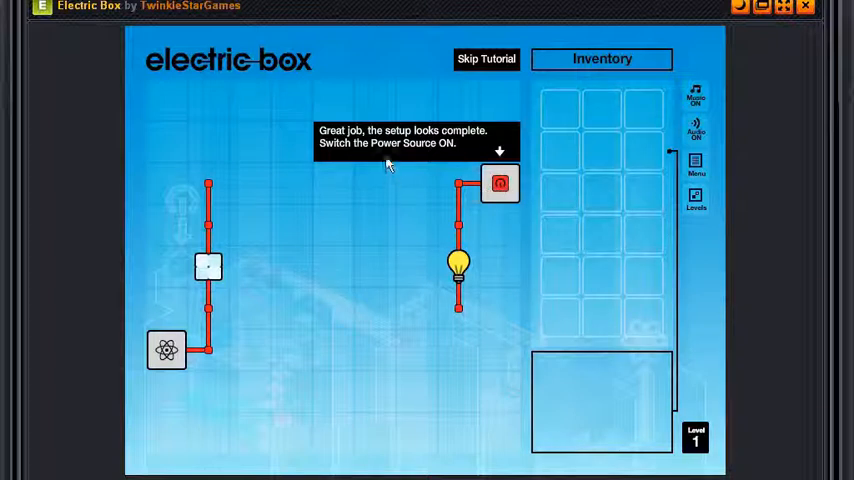
mouse_move(435, 182)
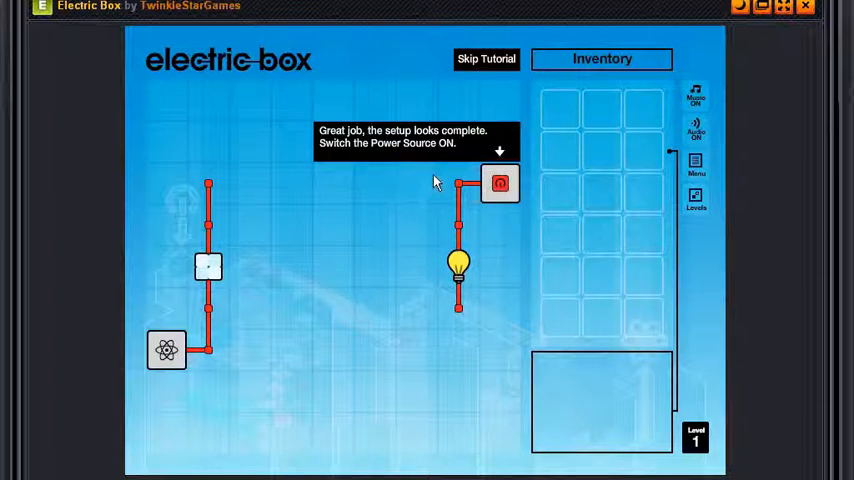
Step: Turn on the power source to finish level 1 and go to the next level
click(500, 183)
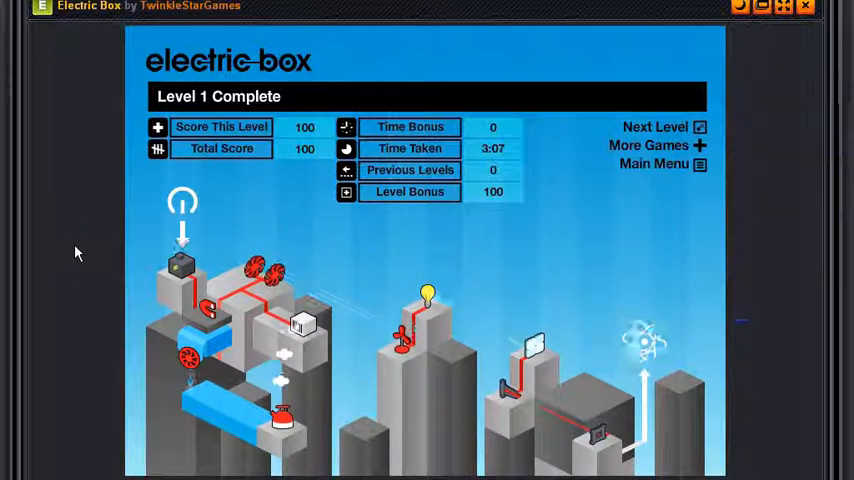
click(655, 127)
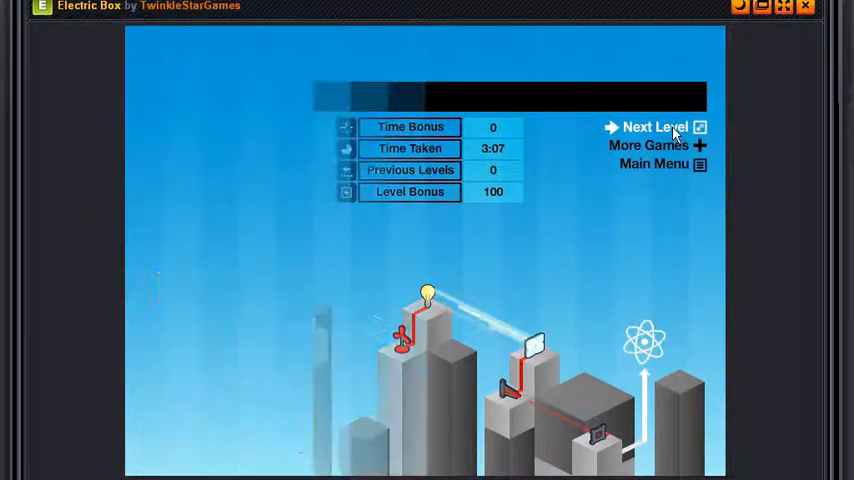
Step: Start level 2 with its water dispenser and water turbine notes
click(655, 127)
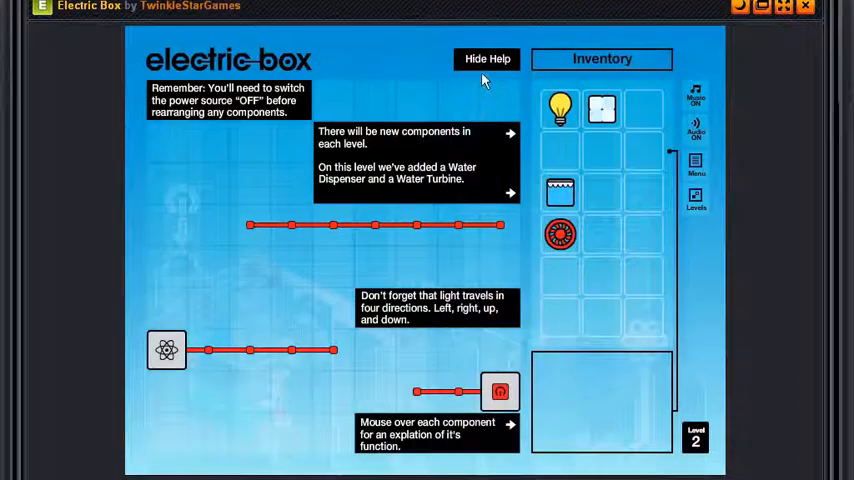
mouse_move(180, 115)
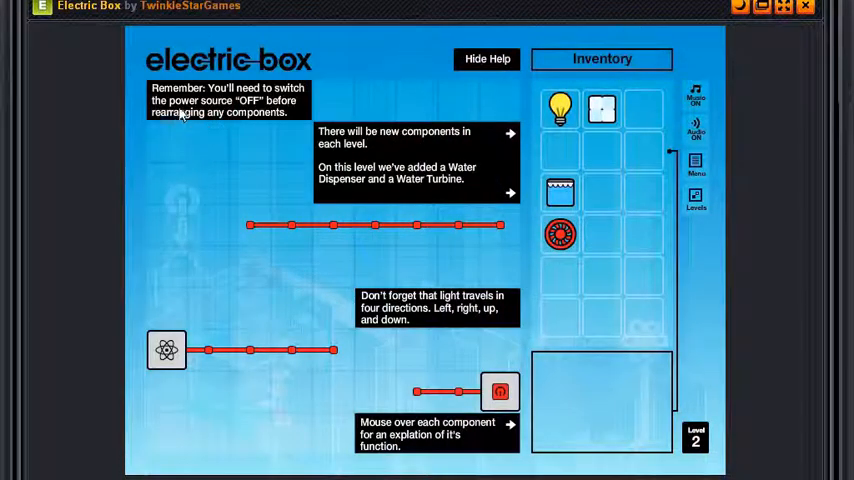
mouse_move(238, 118)
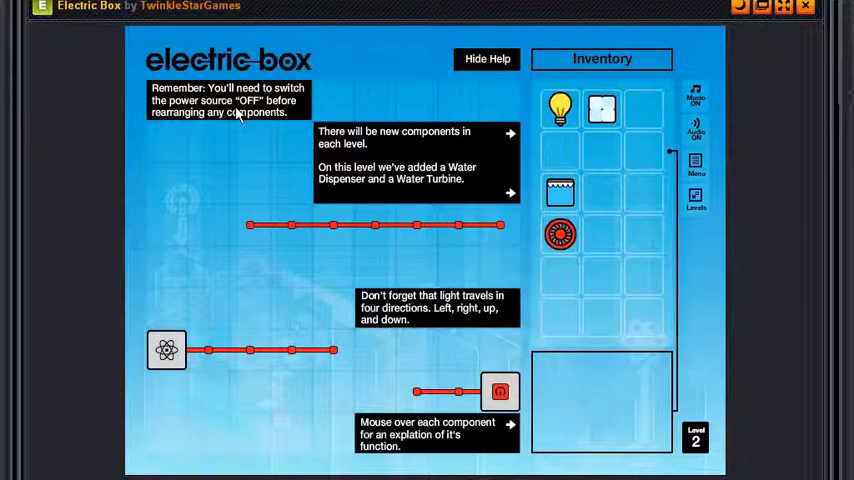
mouse_move(290, 122)
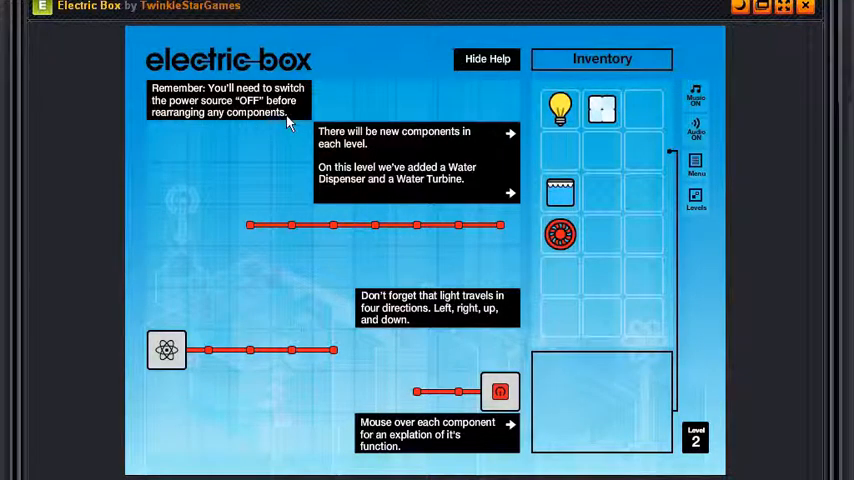
mouse_move(395, 152)
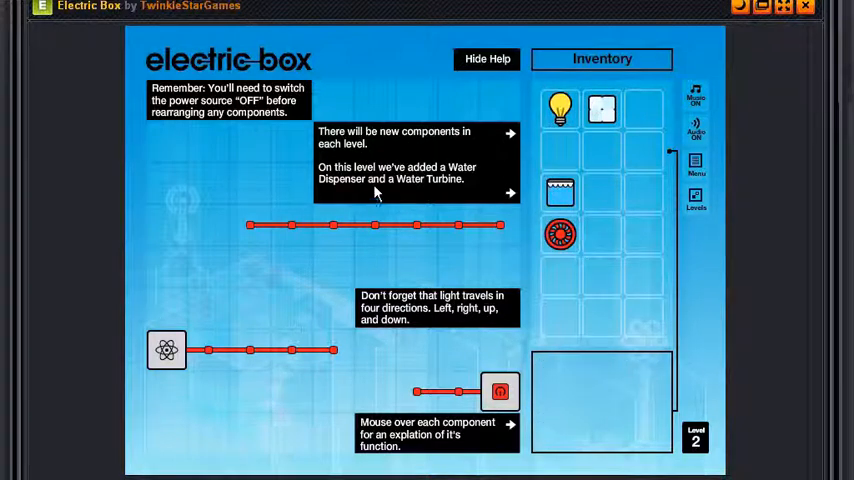
mouse_move(560, 192)
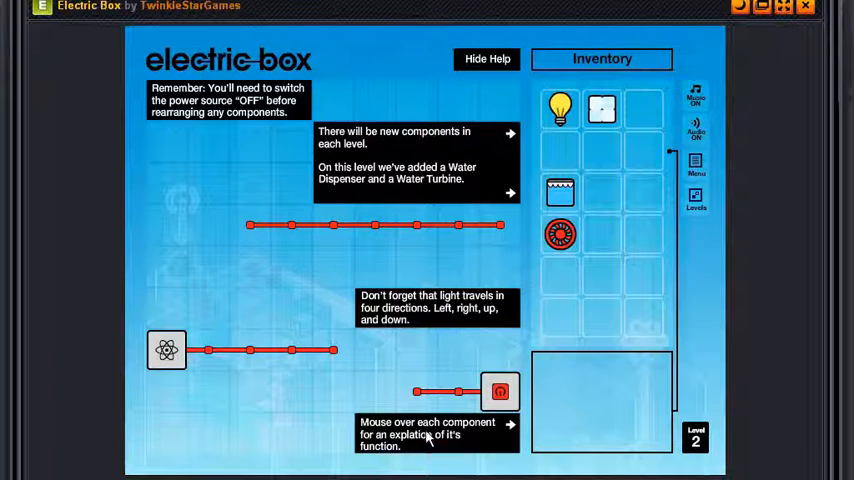
mouse_move(415, 448)
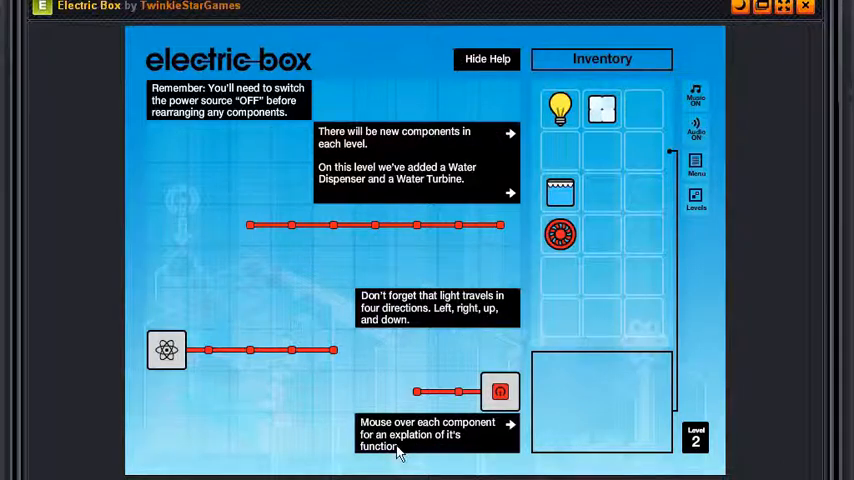
mouse_move(560, 108)
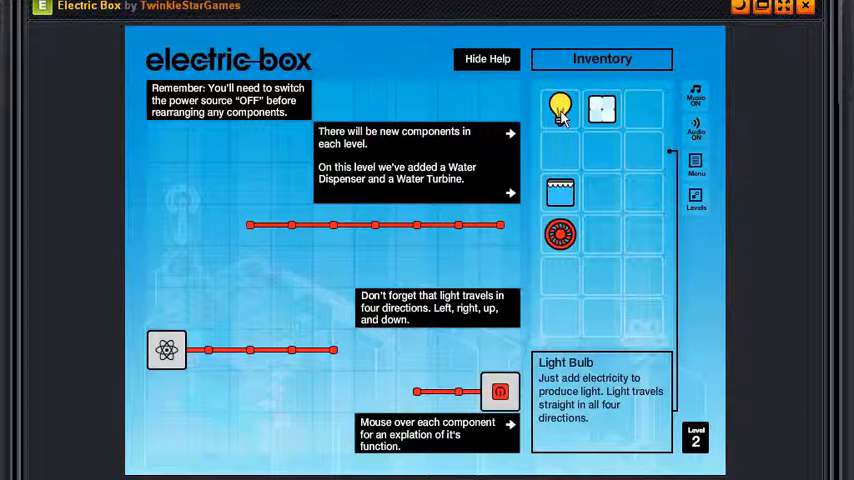
mouse_move(601, 109)
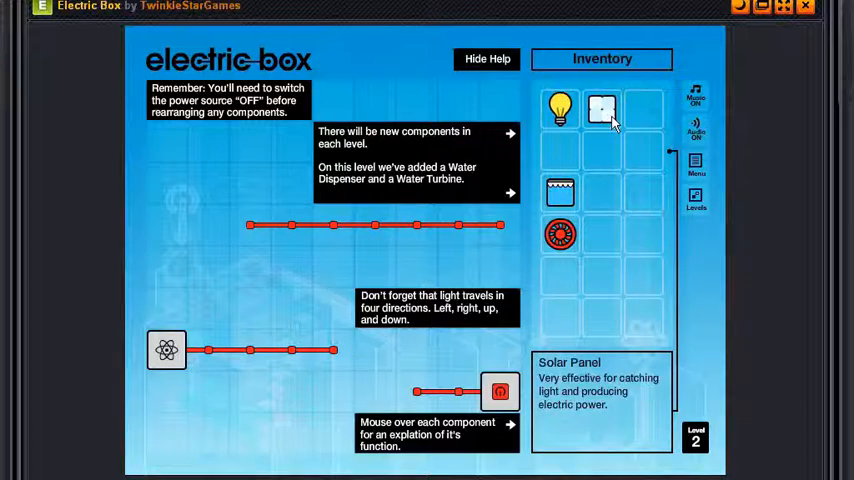
mouse_move(560, 193)
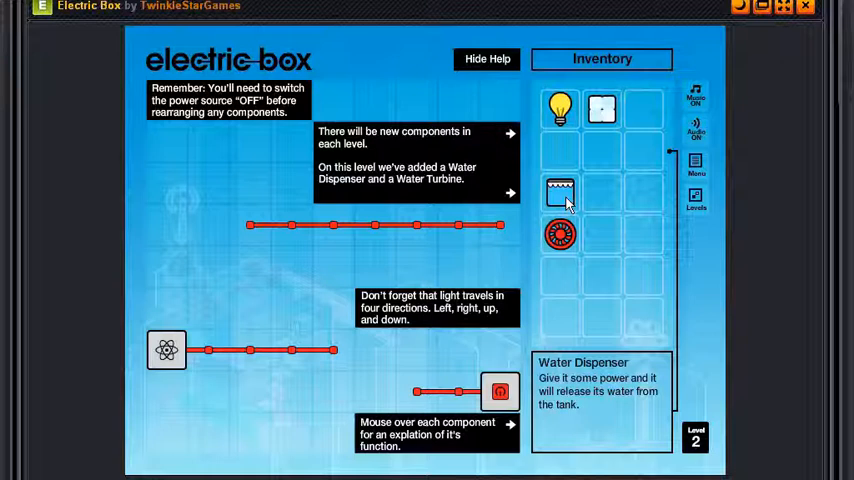
mouse_move(560, 234)
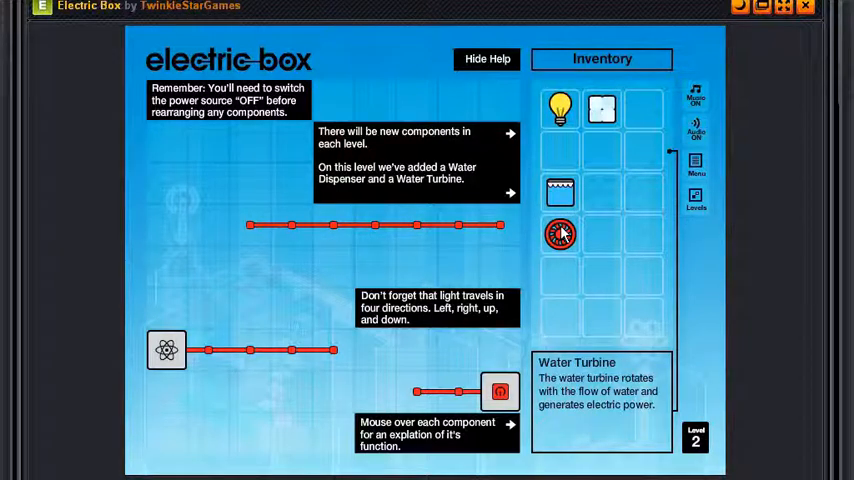
mouse_move(560, 110)
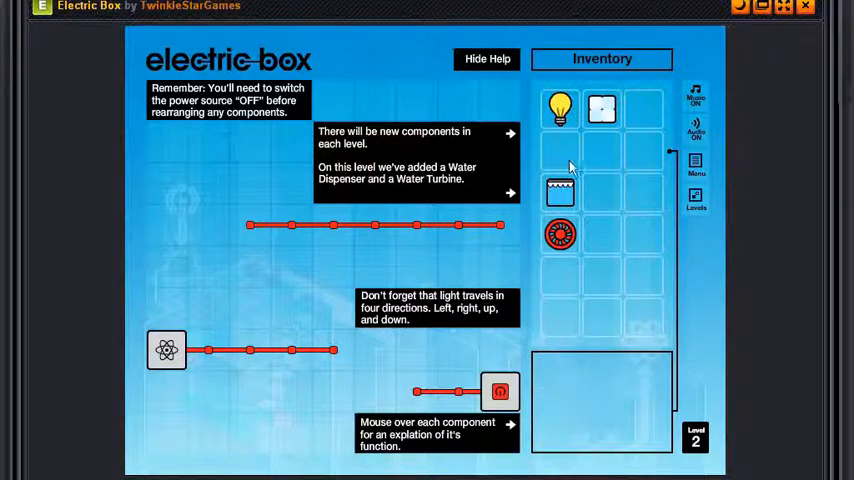
Step: Place the light bulb, solar panel, water dispenser and water turbine on level 2's wires
drag(560, 110, 338, 322)
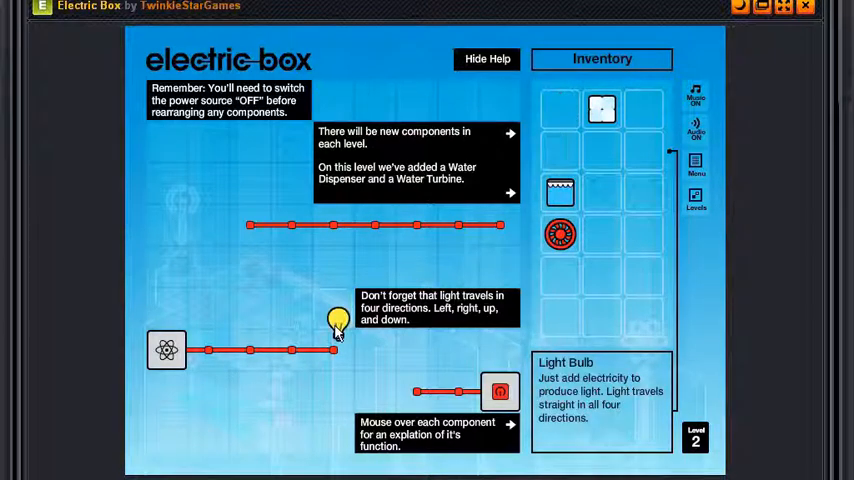
drag(601, 108, 345, 220)
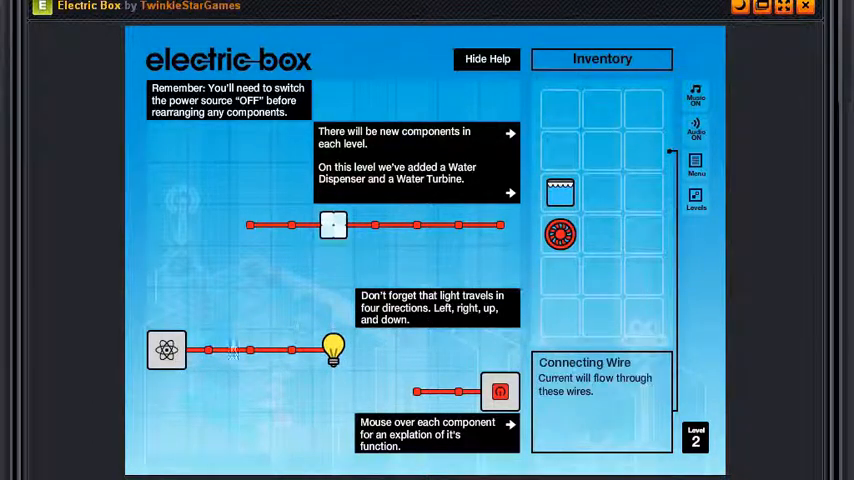
mouse_move(333, 350)
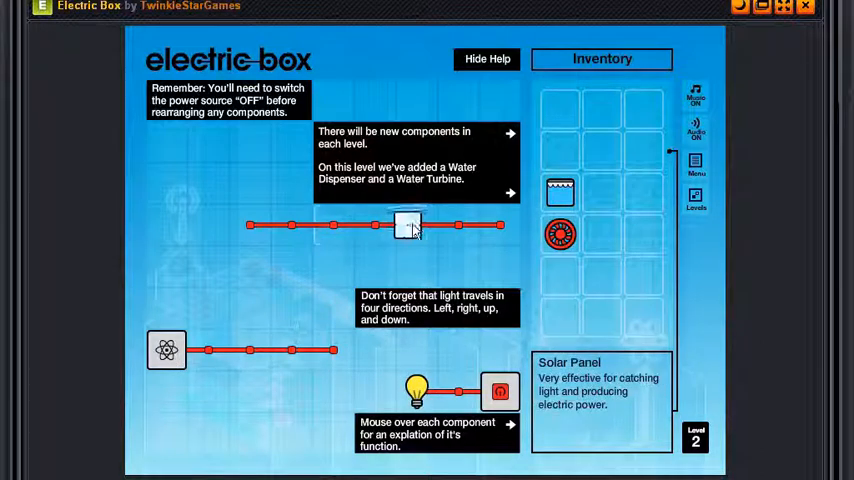
mouse_move(415, 390)
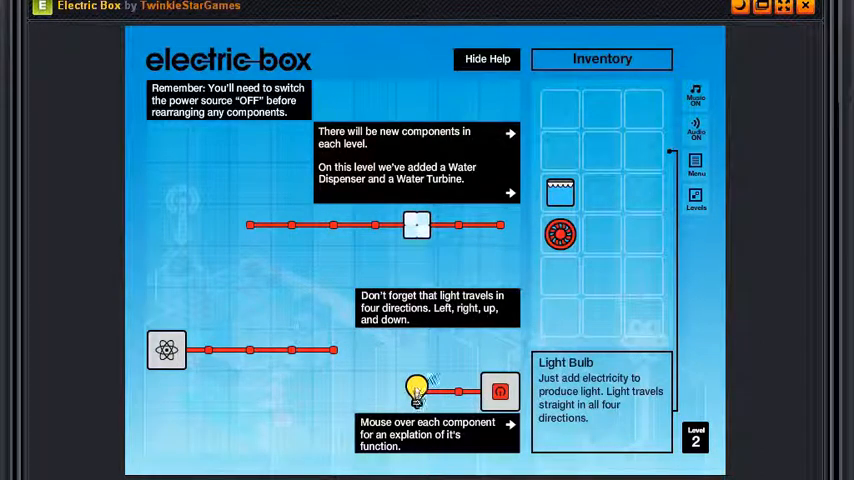
mouse_move(473, 237)
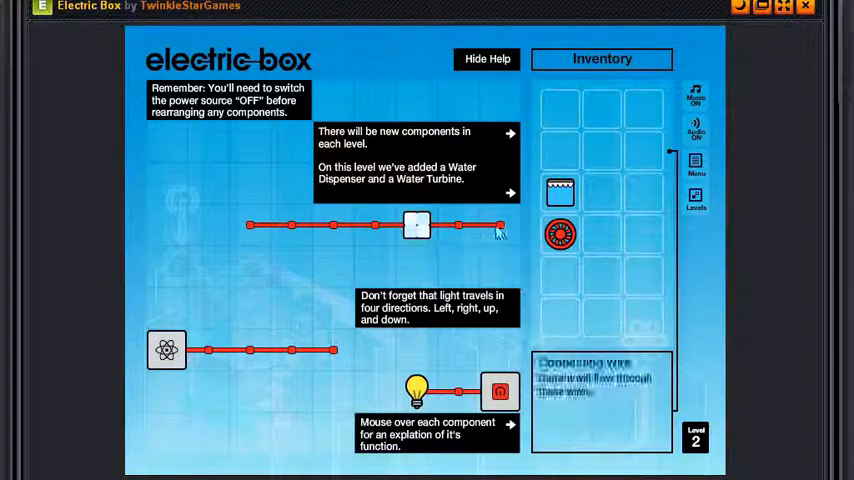
mouse_move(560, 235)
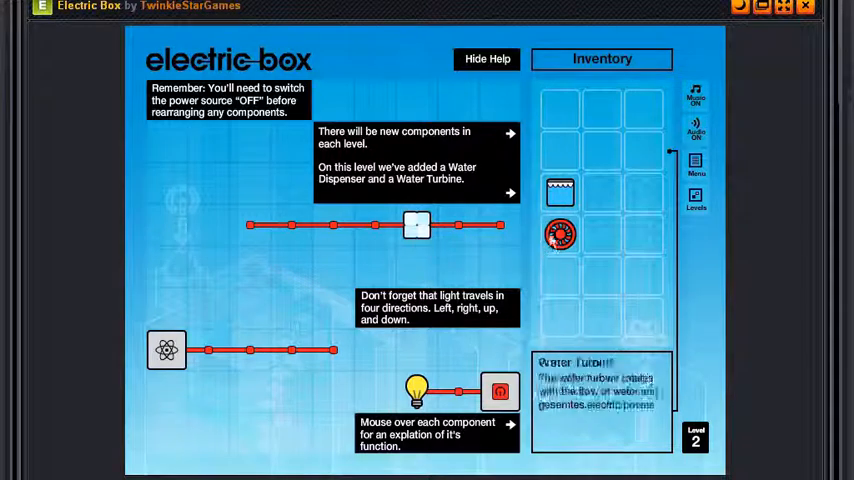
drag(560, 192, 333, 225)
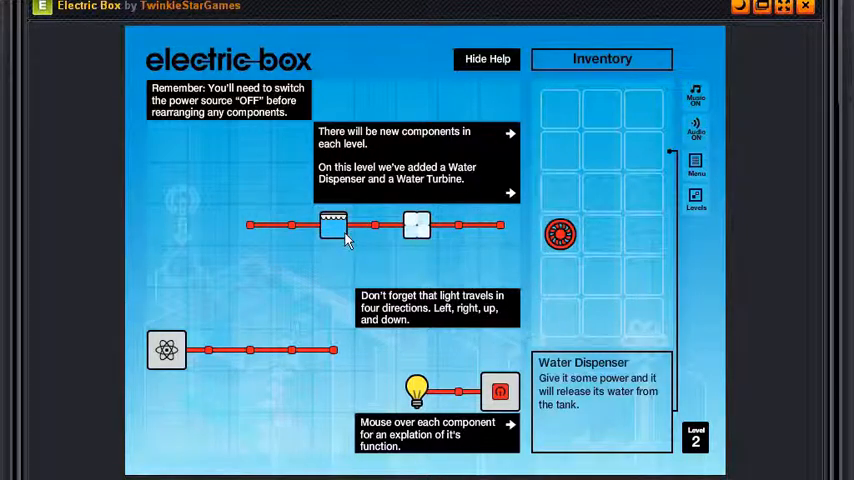
mouse_move(305, 232)
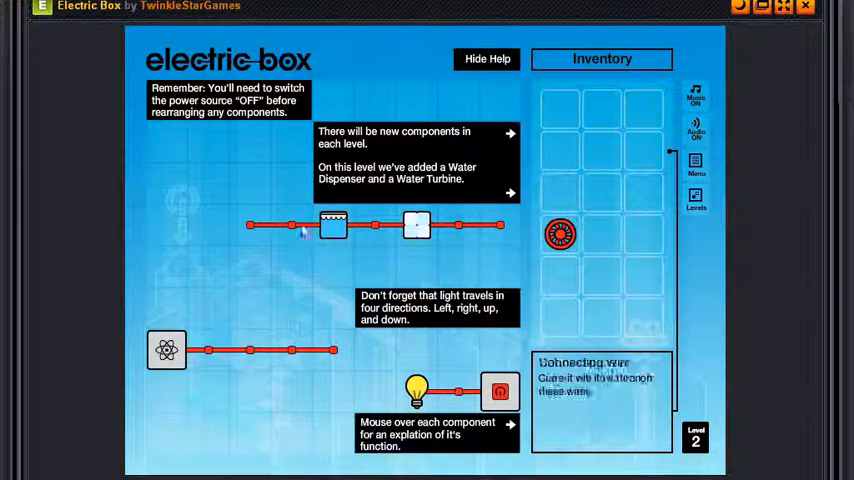
mouse_move(560, 235)
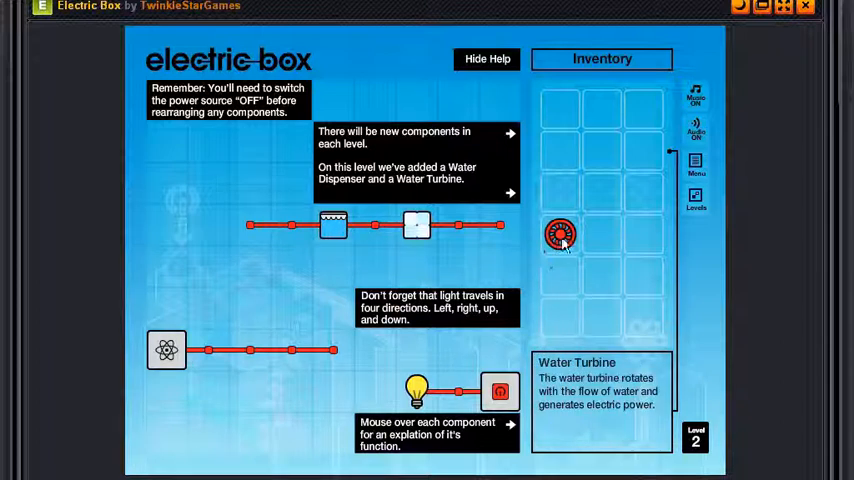
drag(560, 237, 333, 350)
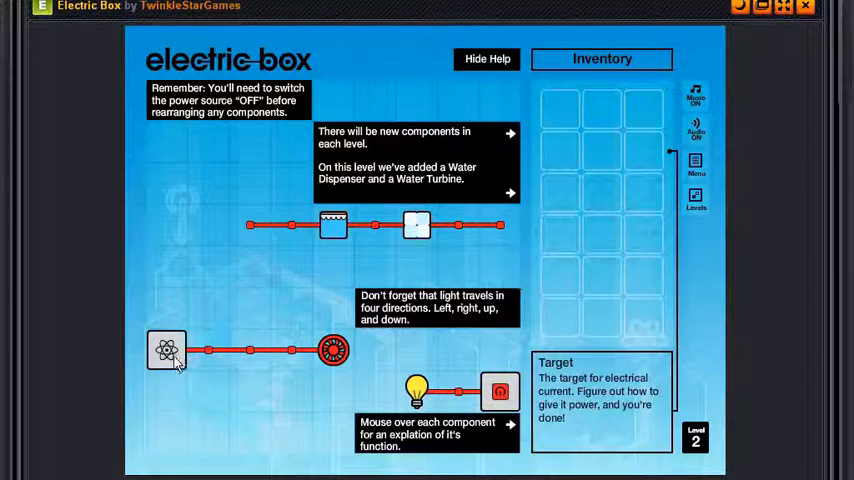
mouse_move(500, 391)
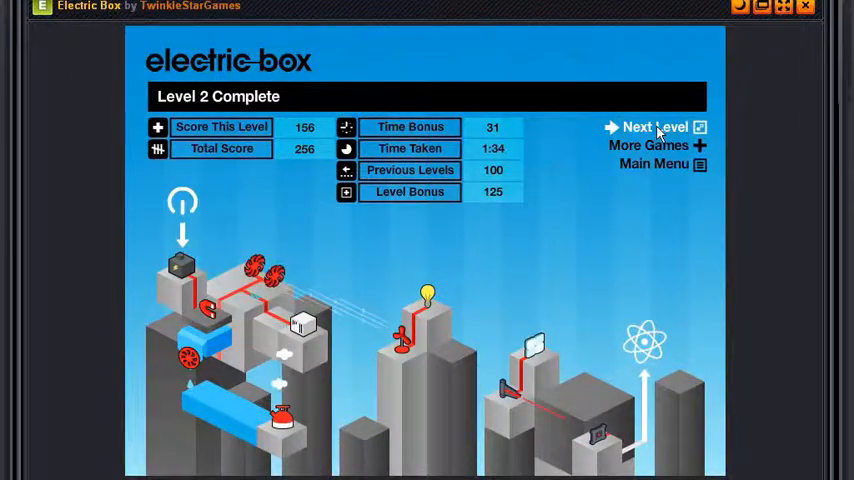
Step: Continue from the Level 2 Complete screen to level 3
click(655, 127)
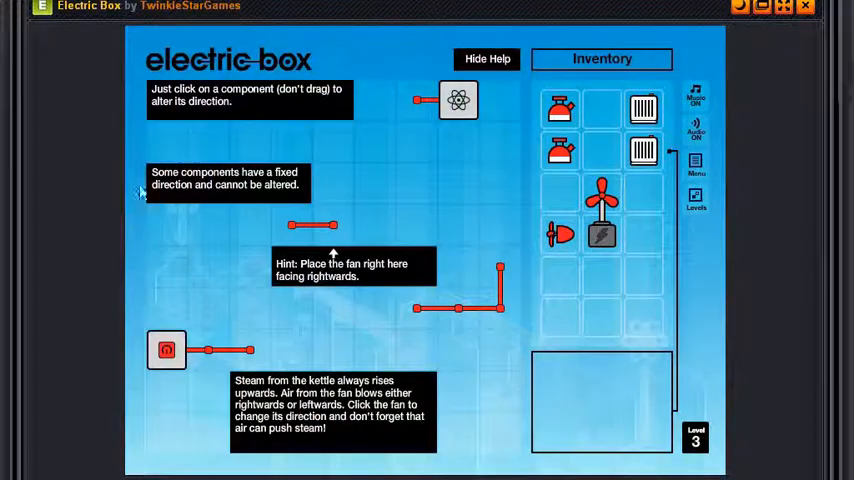
mouse_move(279, 111)
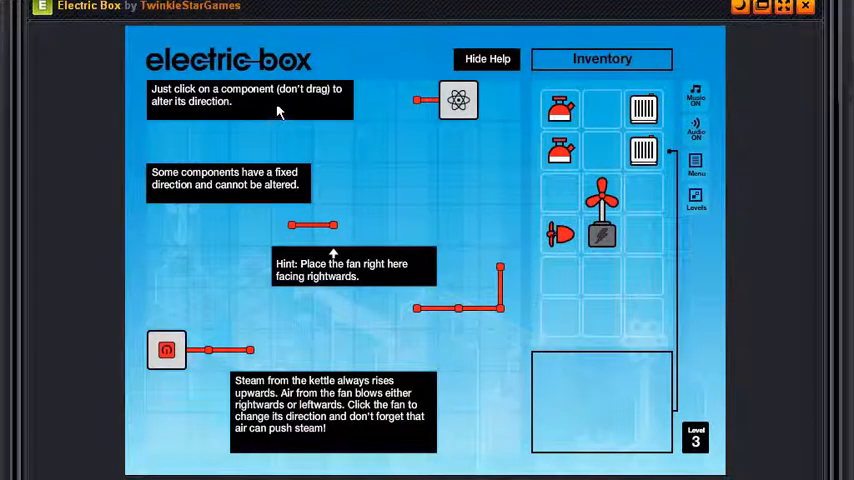
mouse_move(560, 235)
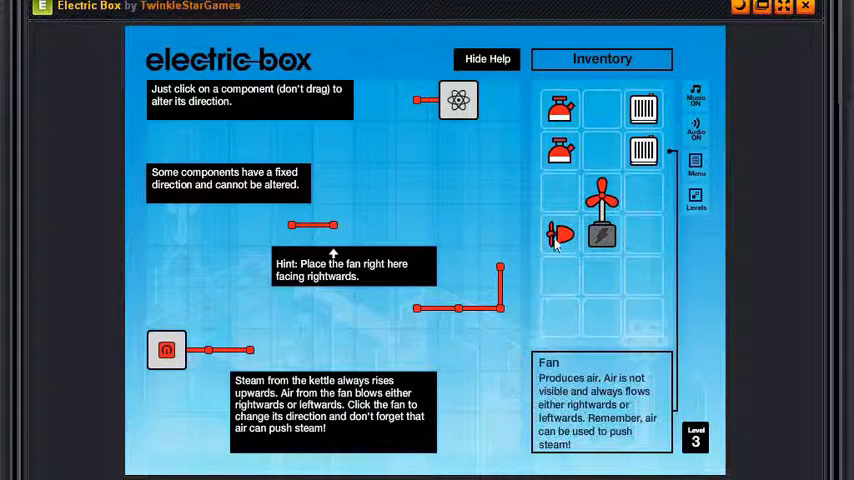
mouse_move(379, 219)
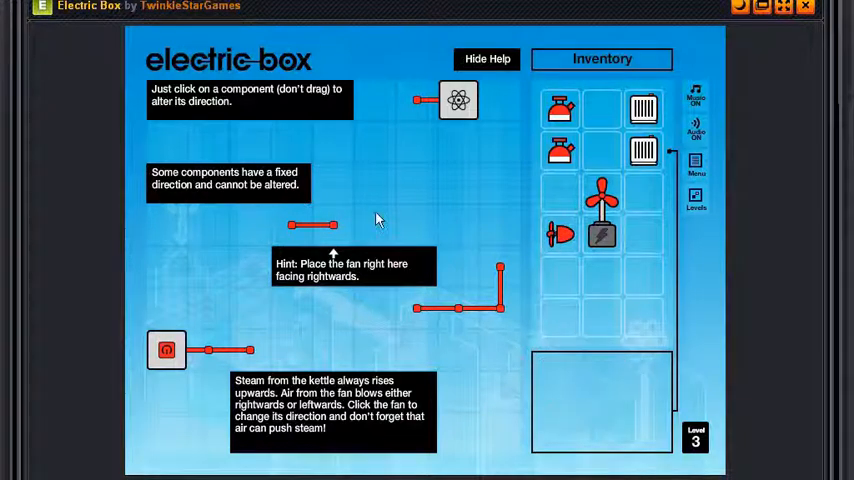
mouse_move(282, 188)
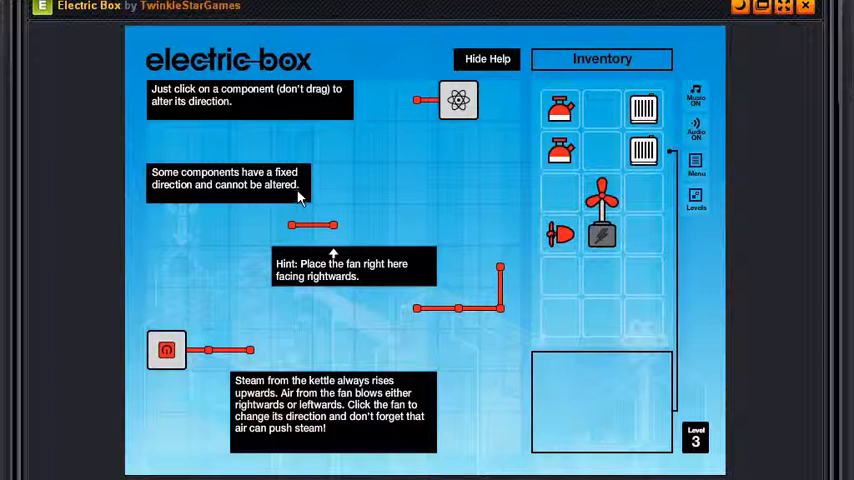
mouse_move(330, 293)
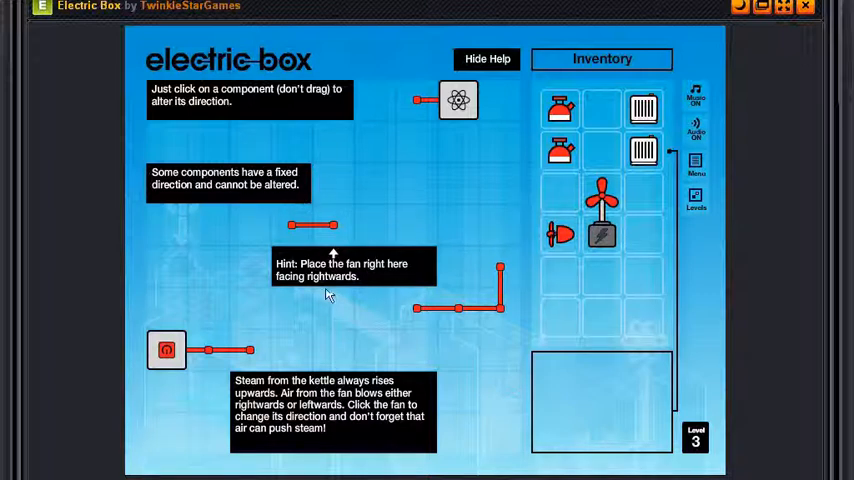
mouse_move(415, 280)
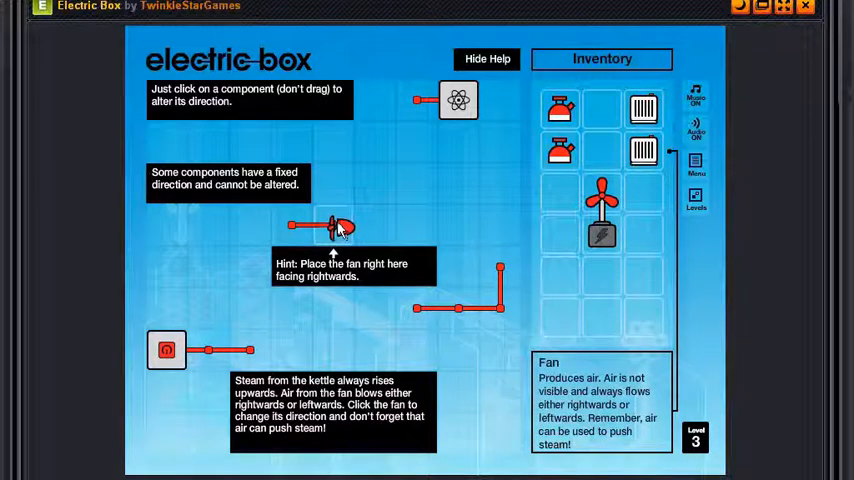
Step: Return the fan to the inventory and re-place it on the short wire facing right
drag(335, 227, 560, 235)
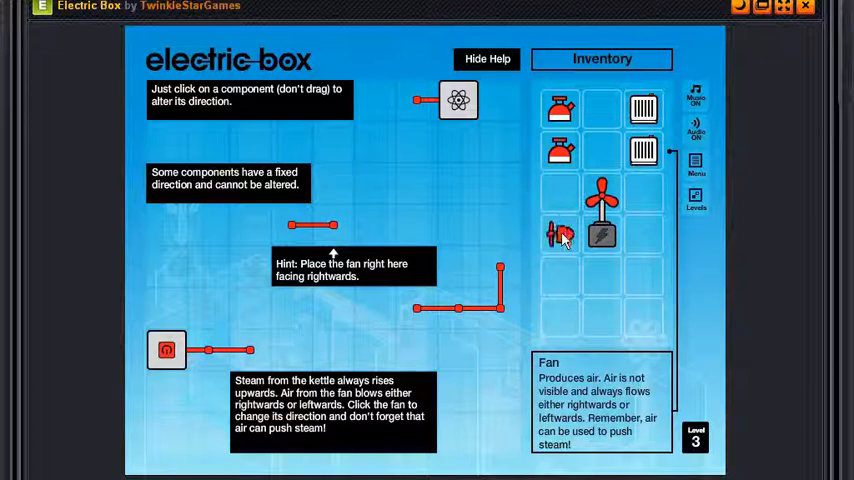
drag(560, 235, 320, 225)
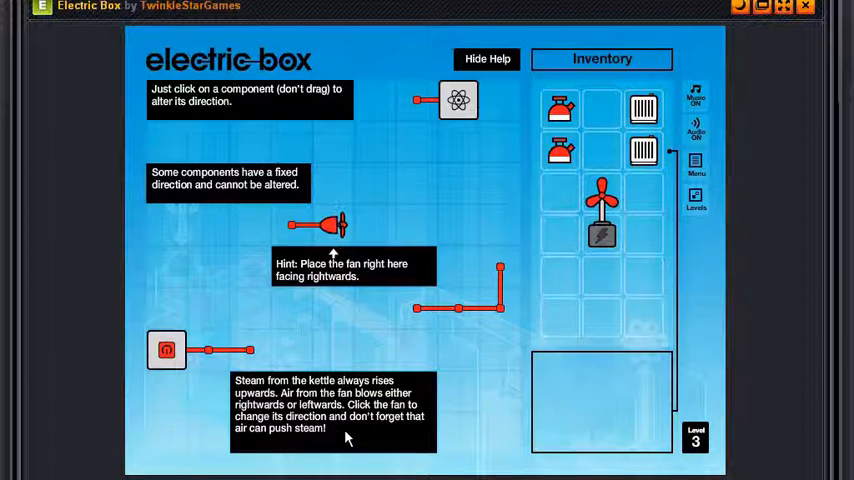
mouse_move(393, 393)
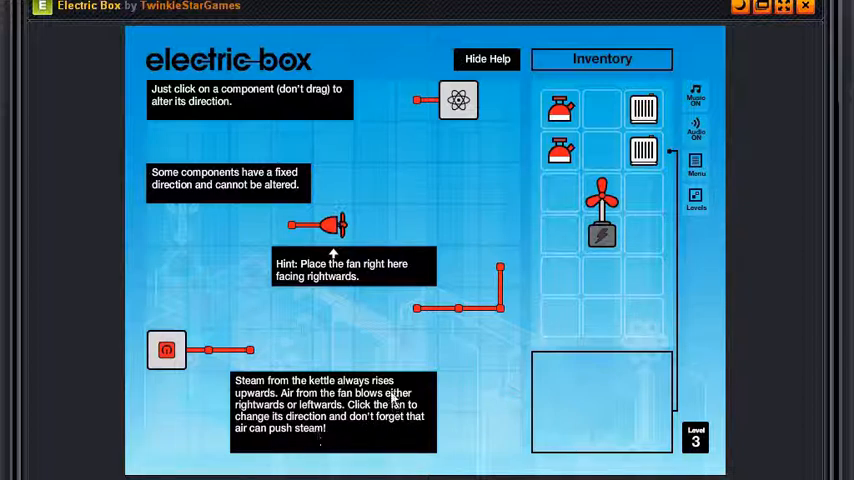
mouse_move(560, 140)
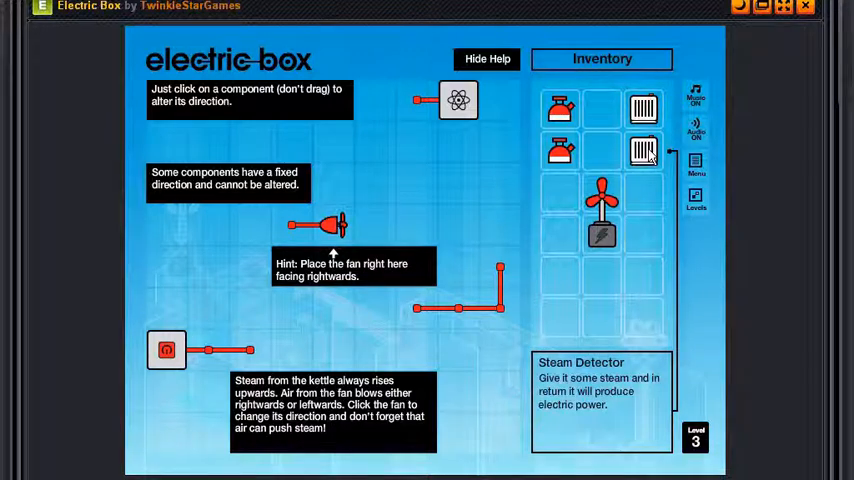
mouse_move(601, 237)
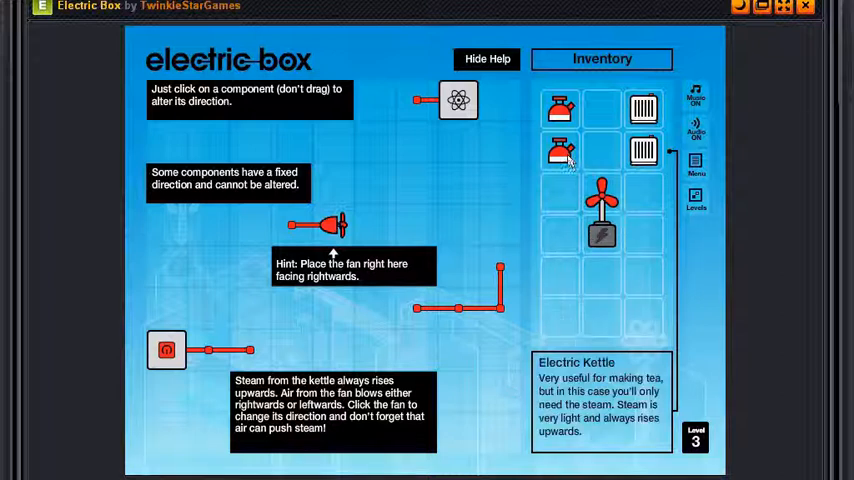
Step: Place an electric kettle at the end of the mains source's wire
drag(560, 150, 248, 348)
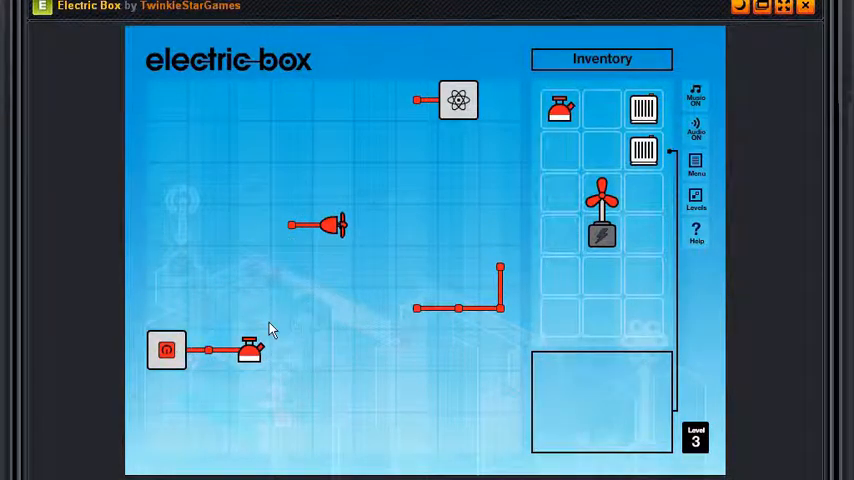
Step: Place a steam detector left of the fan, a kettle on the lower-right wire, then switch mains on
drag(643, 151, 290, 222)
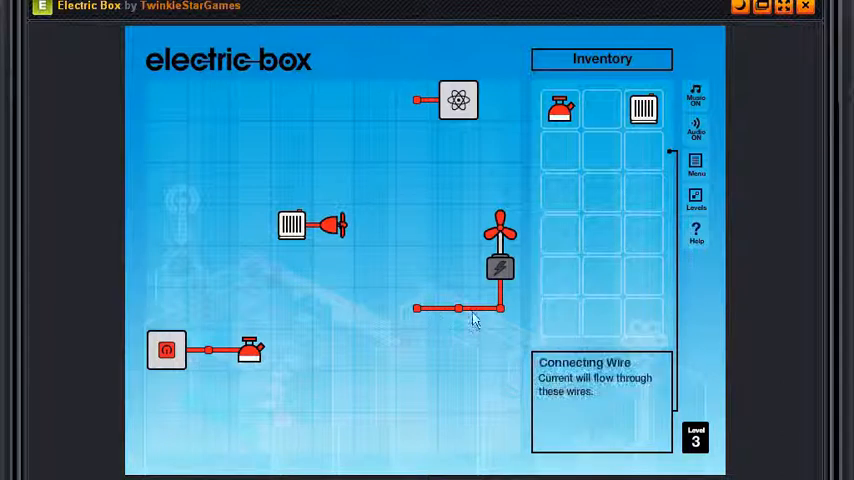
mouse_move(643, 110)
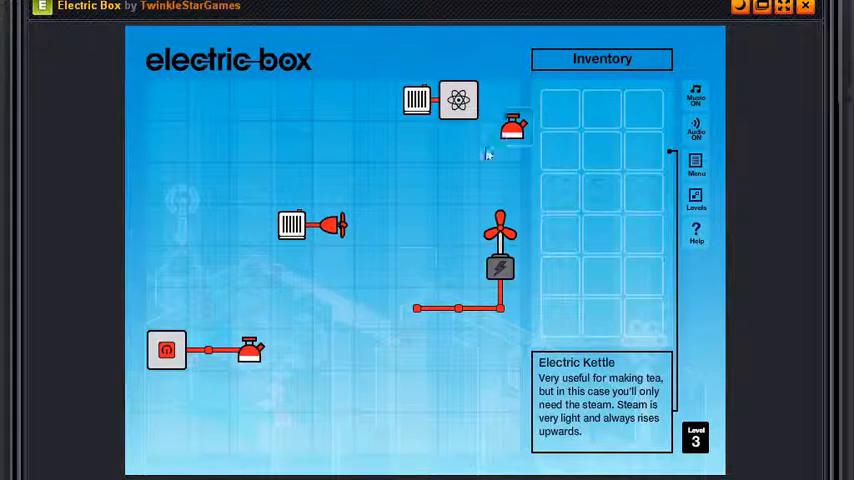
drag(513, 127, 417, 307)
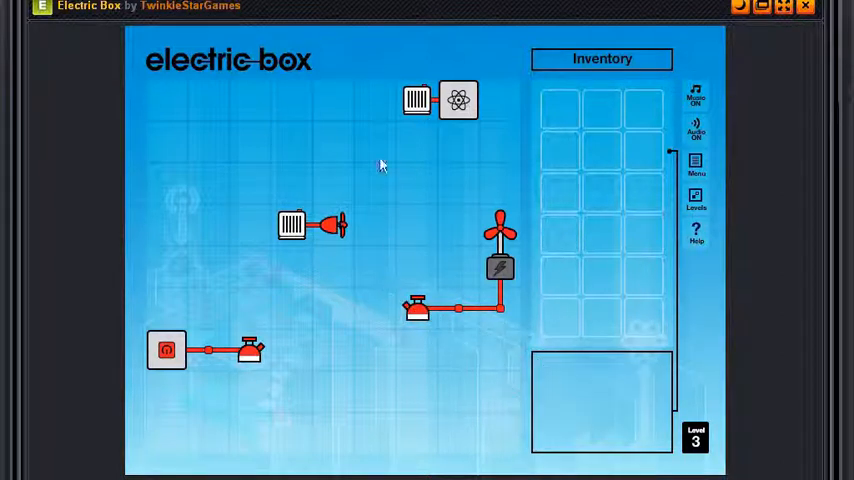
mouse_move(417, 308)
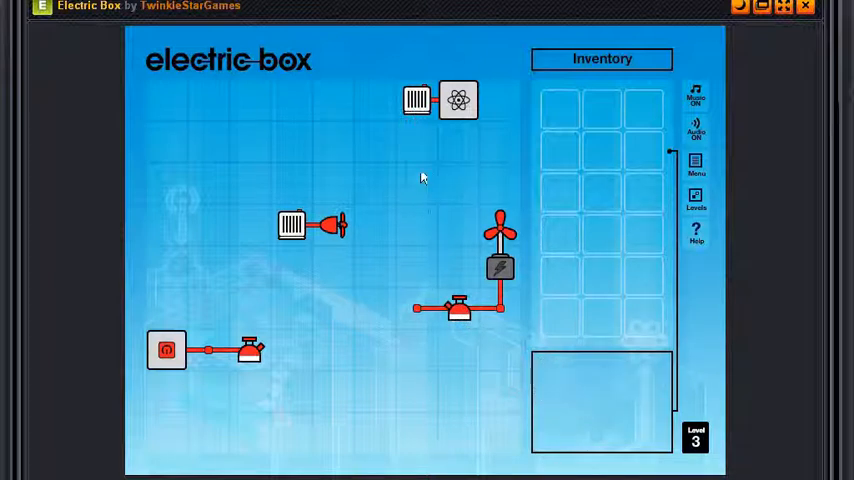
click(166, 349)
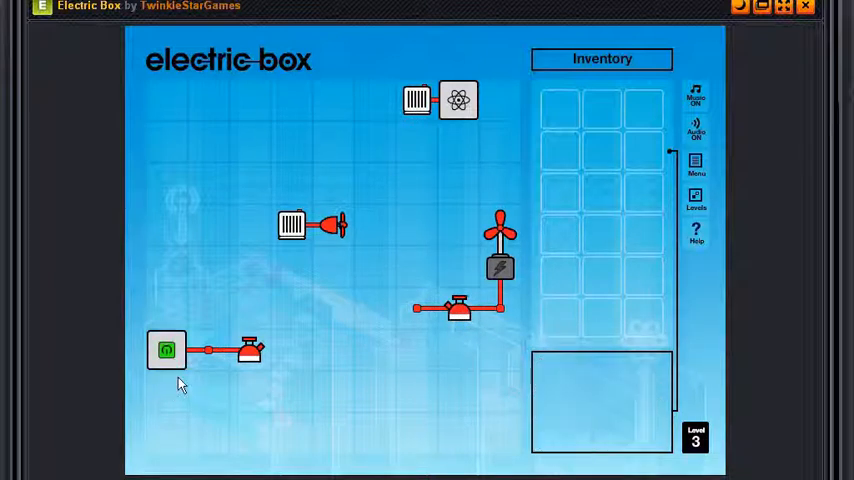